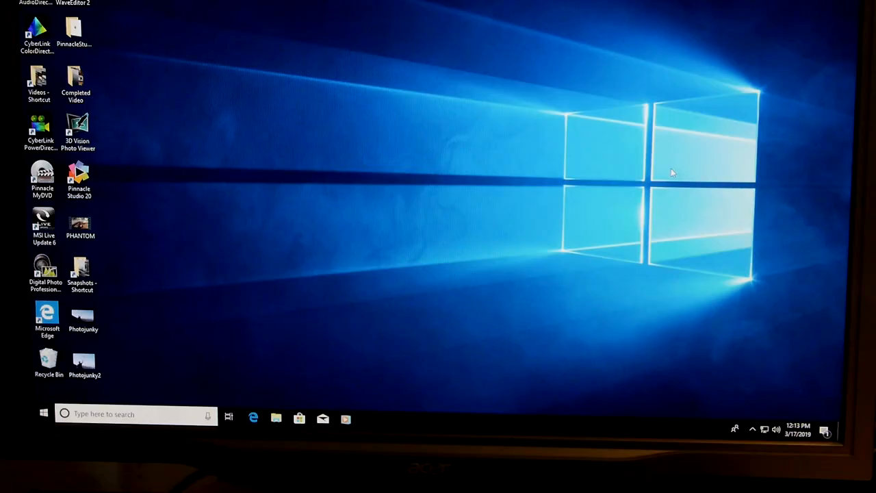
{"action": "mouse_move", "coordinate": [99, 197]}
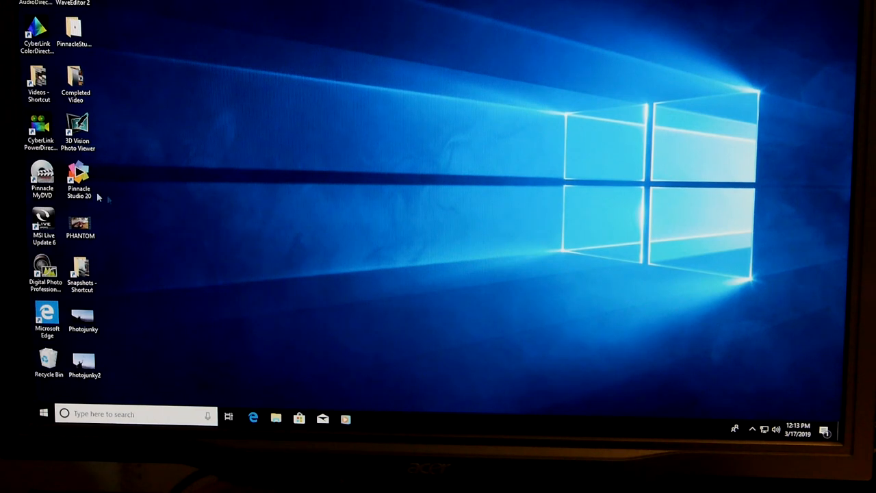
- Launch Pinnacle Studio 20 from its desktop shortcut to reach the welcome screen
{"action": "double_click", "coordinate": [78, 178]}
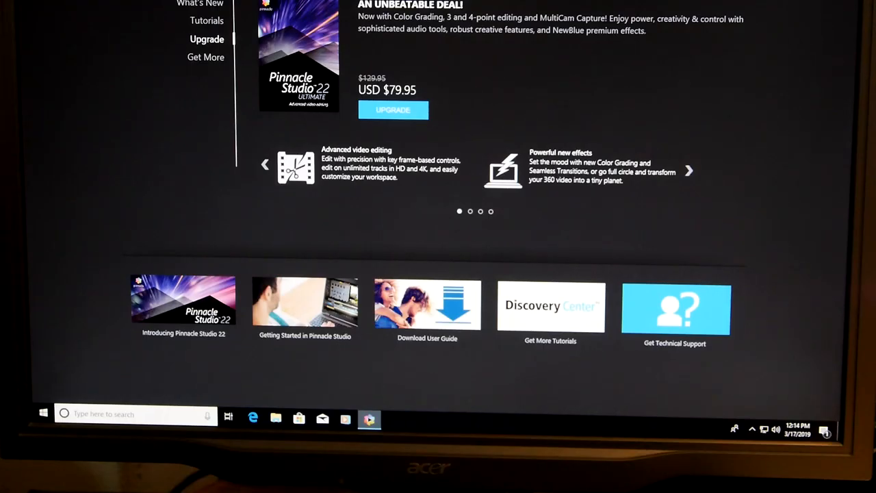
- Open the Studio Importer from the welcome screen's Import entry
{"action": "left_click", "coordinate": [690, 170]}
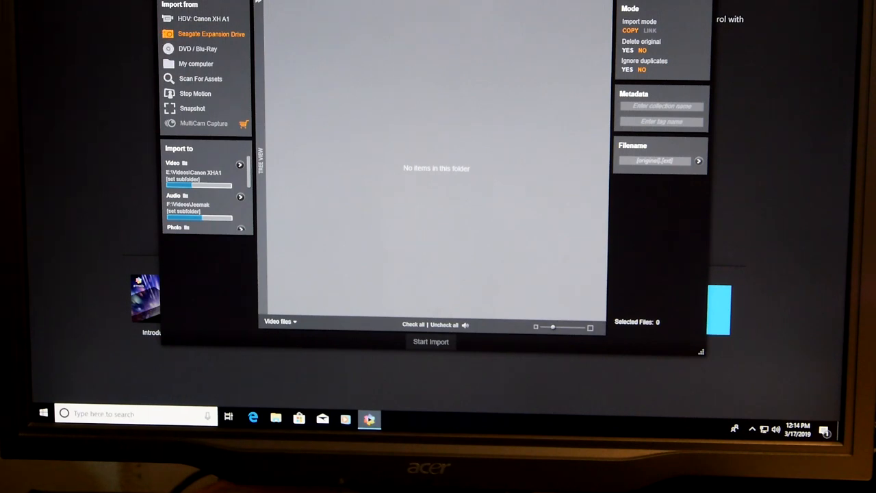
{"action": "mouse_move", "coordinate": [203, 19]}
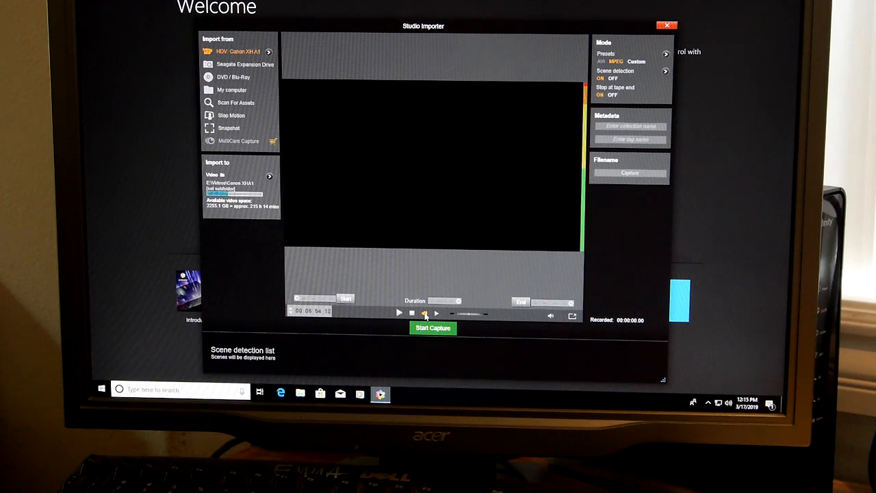
- Shuttle the camcorder tape to position and play it so harbour footage shows in the preview
{"action": "left_click", "coordinate": [424, 312]}
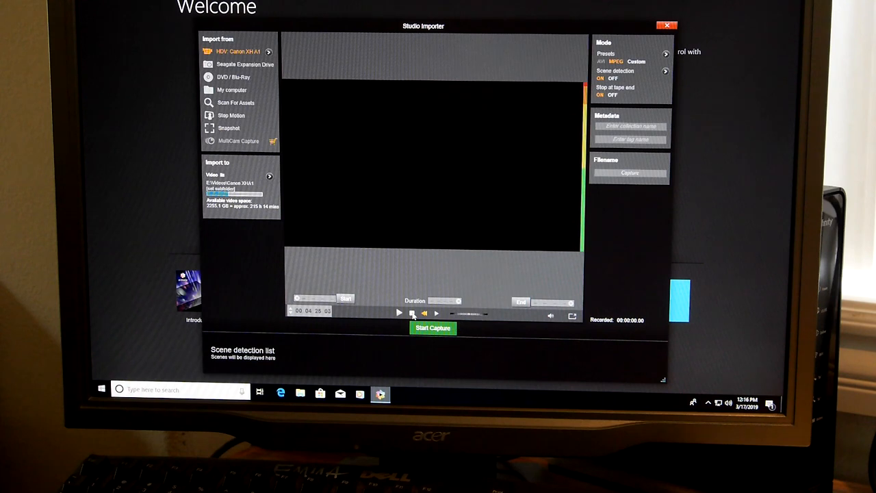
{"action": "left_click", "coordinate": [399, 312]}
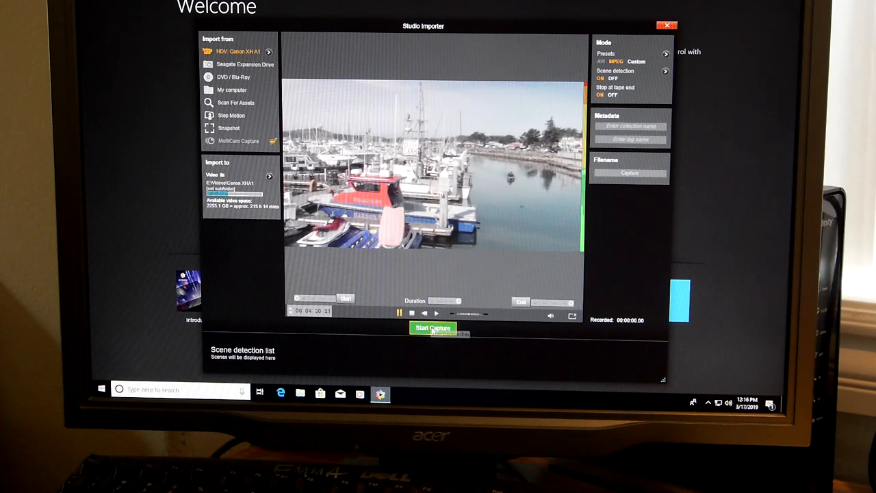
- Capture a few seconds of the harbour footage to a file, then stop the tape
{"action": "left_click", "coordinate": [432, 329]}
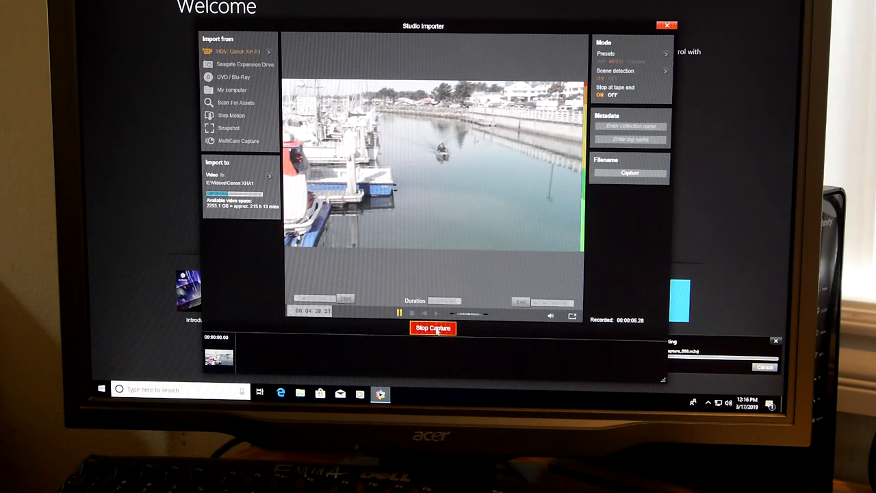
{"action": "left_click", "coordinate": [433, 328]}
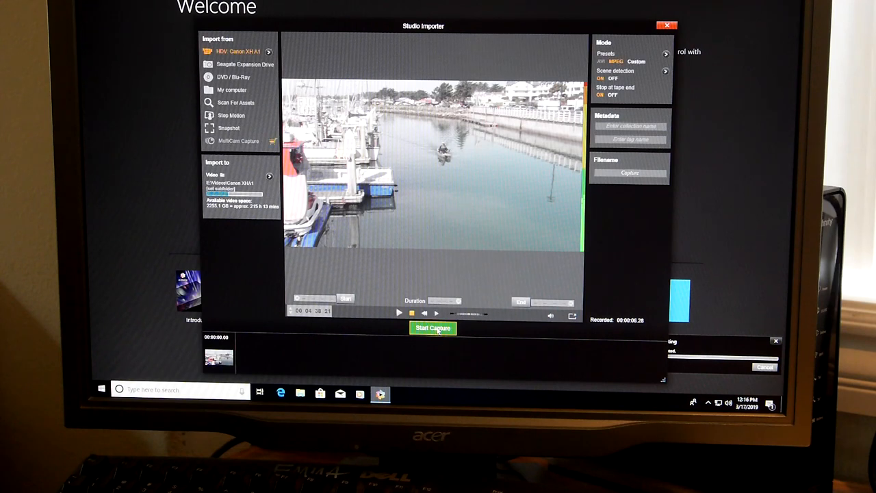
{"action": "left_click", "coordinate": [433, 329]}
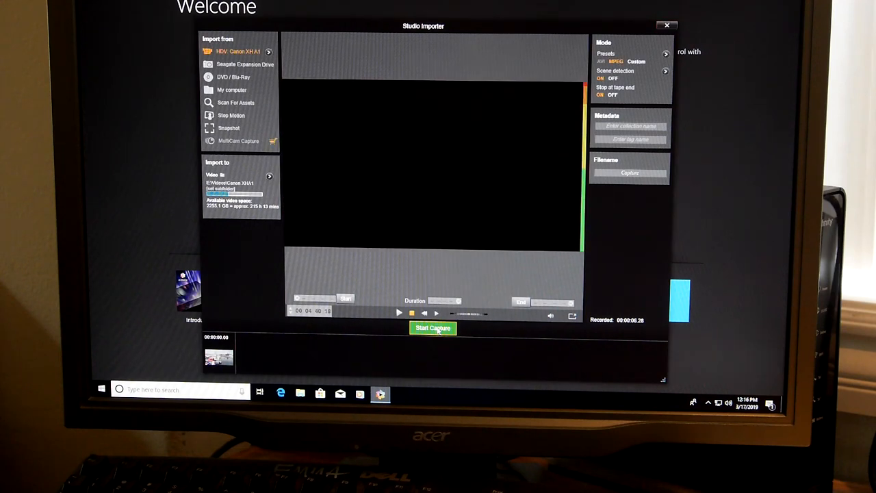